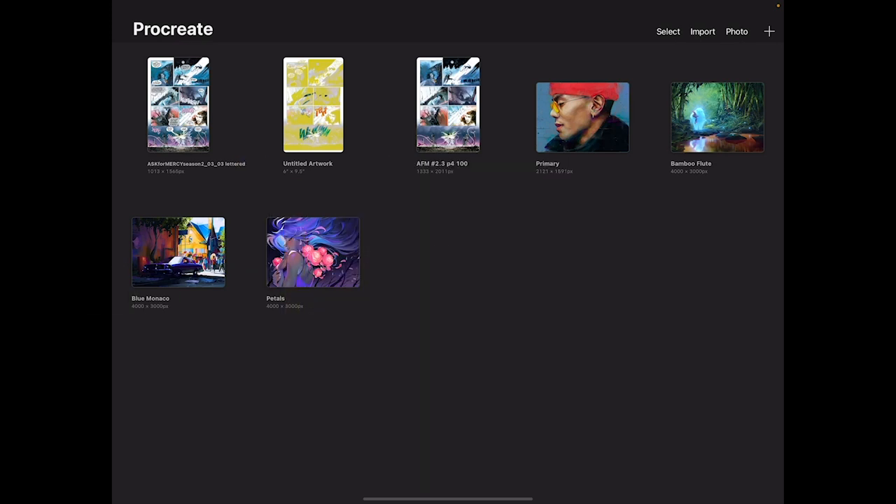
# Create a new canvas and insert the comic page image from the iPad's files via Actions > Add
pyautogui.click(769, 30)
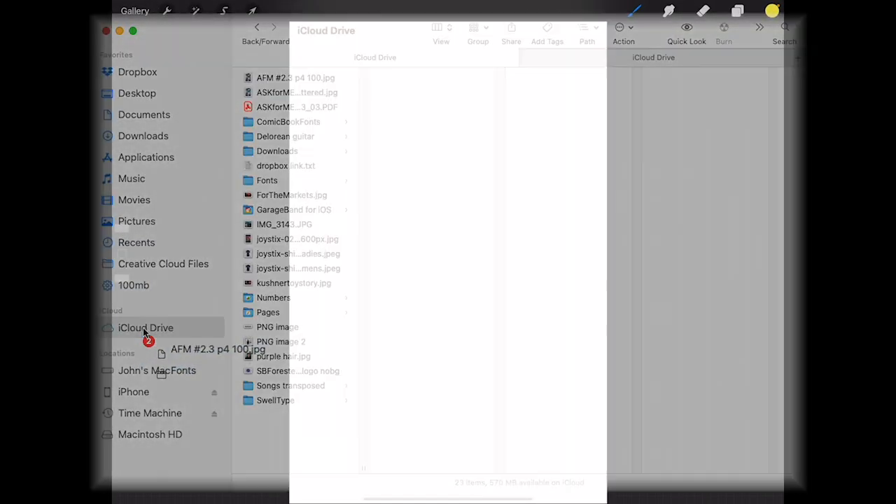
pyautogui.click(167, 11)
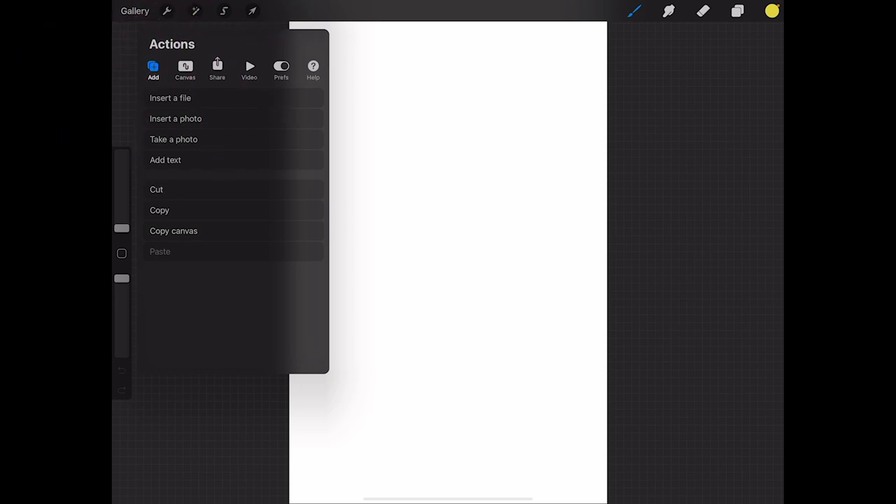
pyautogui.click(170, 98)
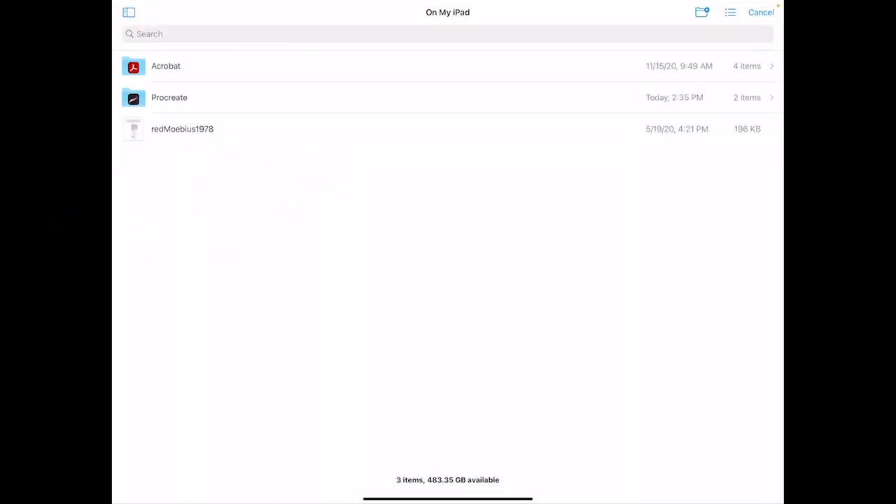
pyautogui.click(129, 11)
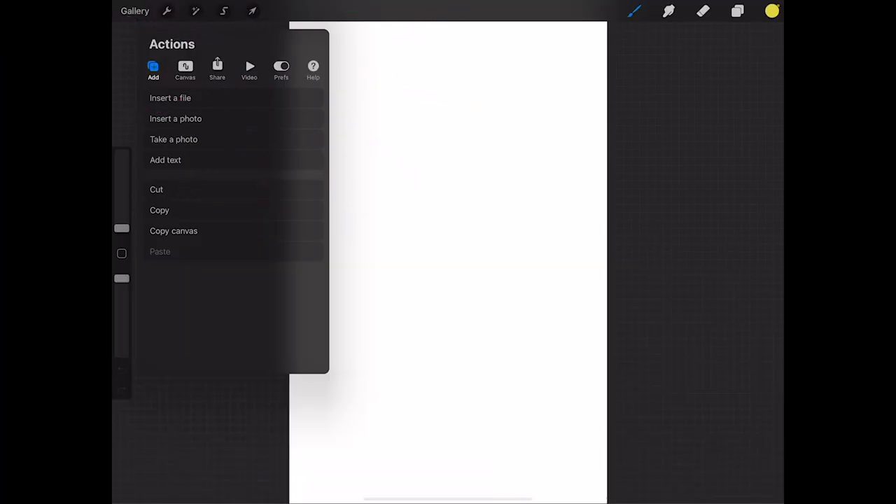
pyautogui.click(176, 118)
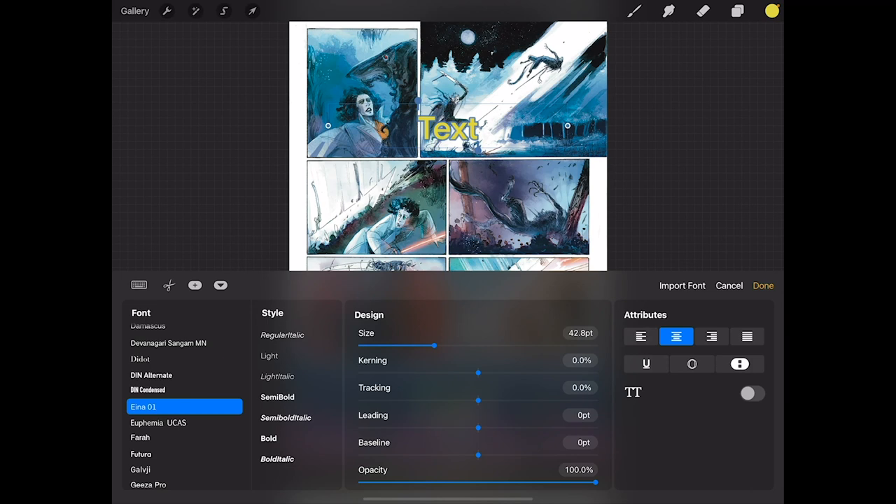
# Import CCAskForMercy-Bold from iCloud Drive and apply CCASKFORMERCY to the placeholder text
pyautogui.click(682, 286)
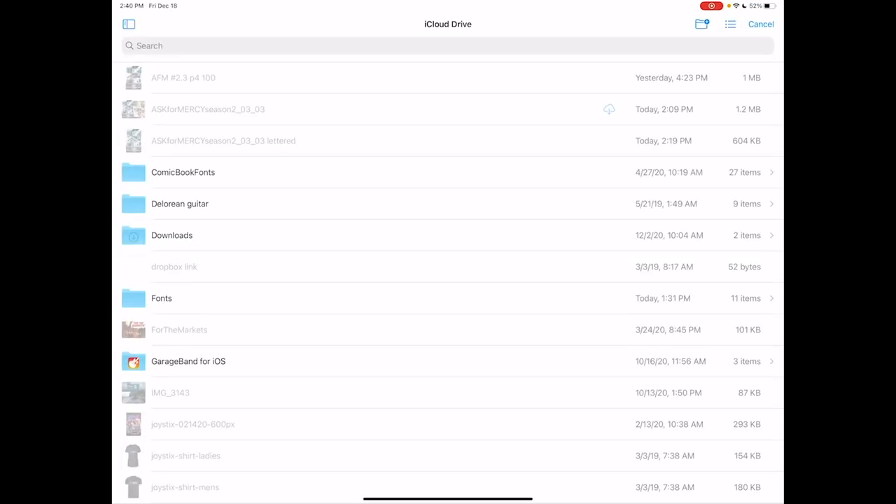
pyautogui.click(161, 298)
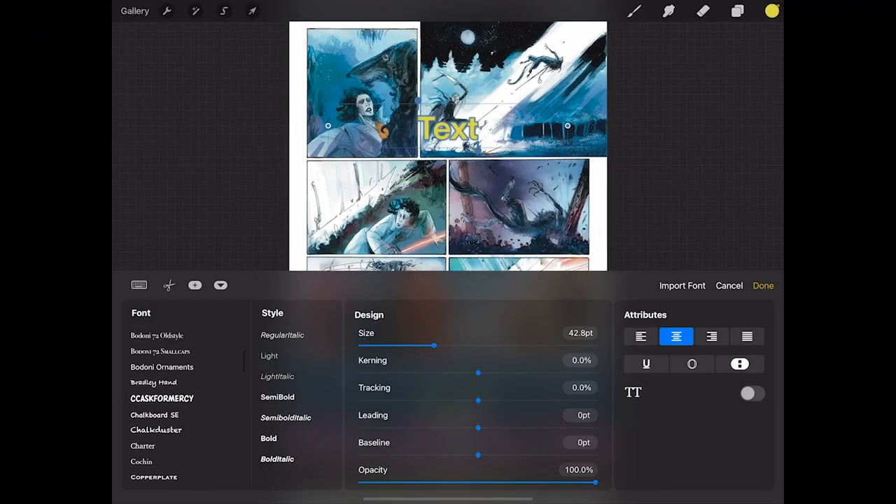
pyautogui.click(163, 397)
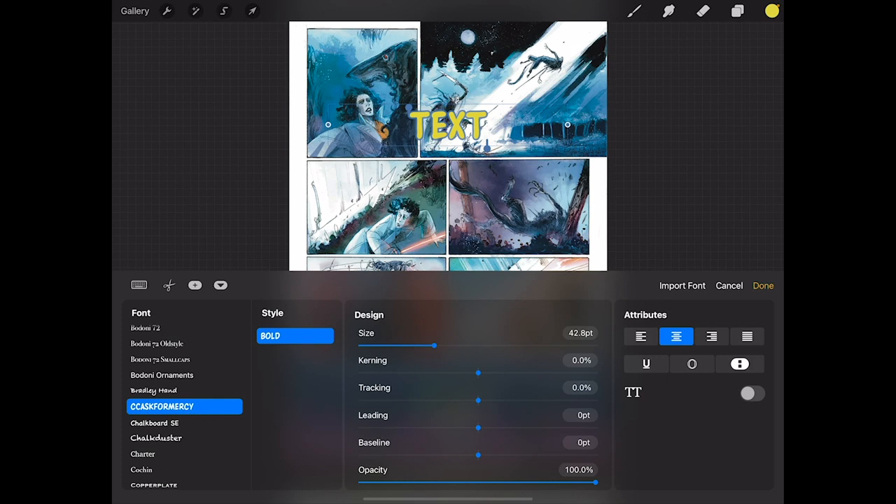
# Import the other CCAskForMercy .otf files (Regular, Italic, BoldItalic) from the iCloud Fonts folder
pyautogui.click(675, 336)
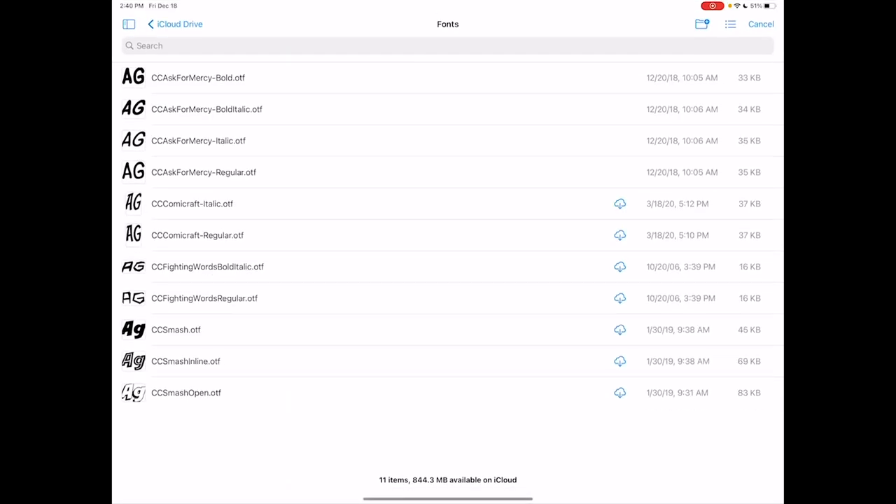
pyautogui.click(210, 142)
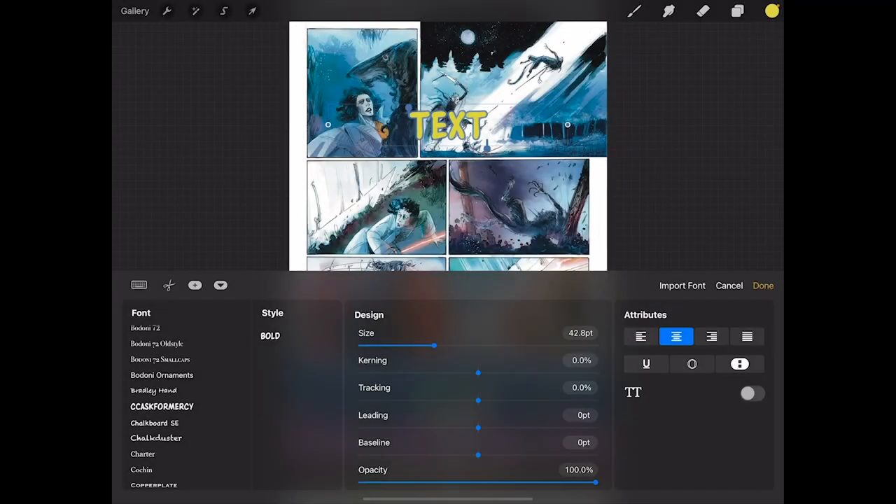
pyautogui.click(682, 286)
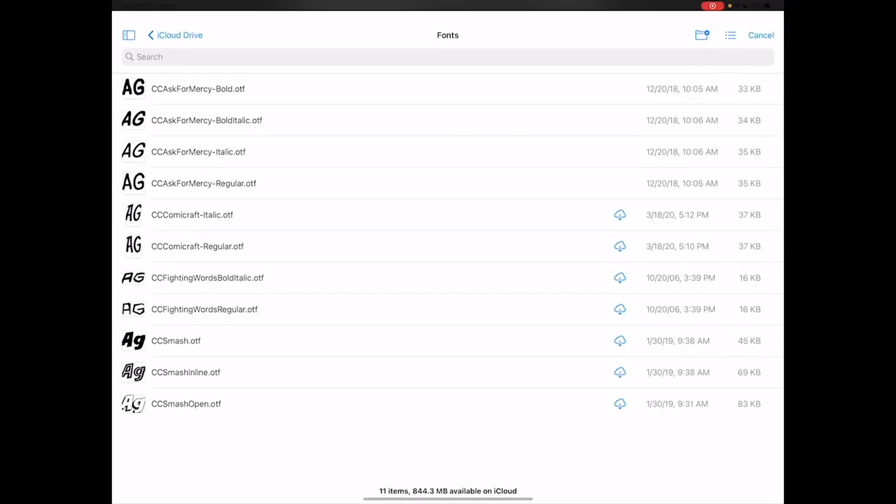
pyautogui.click(761, 35)
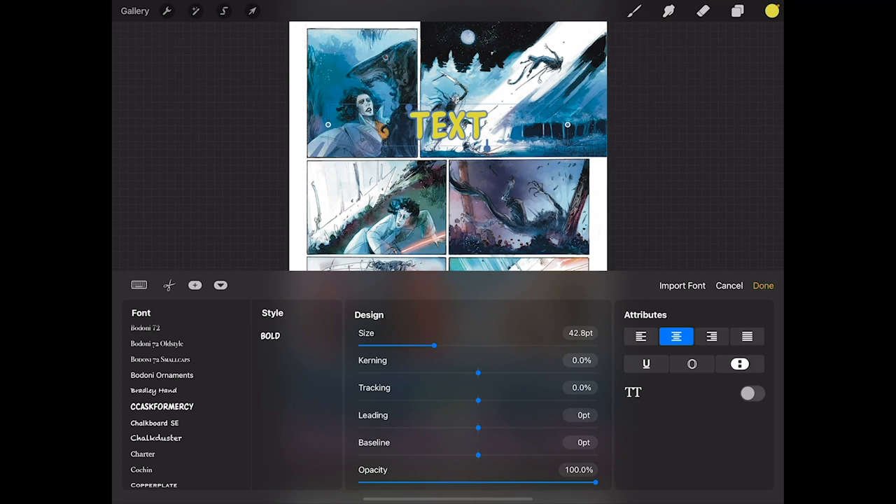
# Reselect CCASKFORMERCY to refresh its styles, then set the lettering to Bold and finally Bold Italic
pyautogui.click(155, 406)
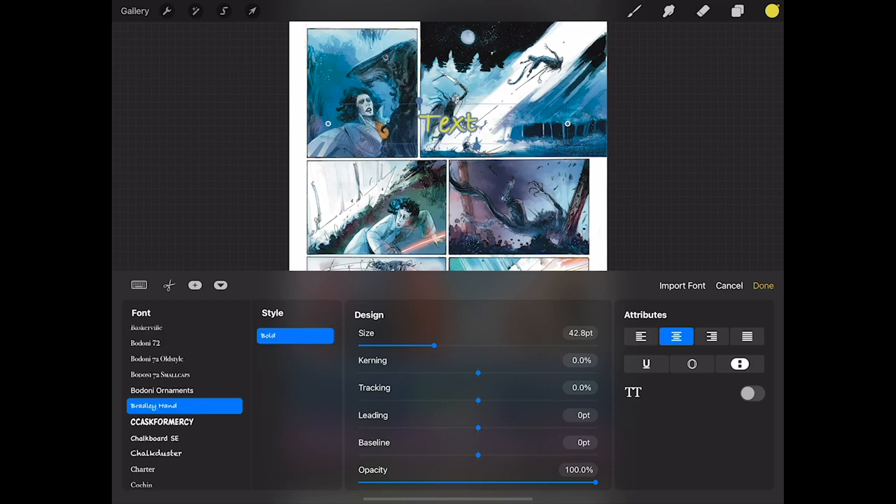
pyautogui.click(185, 421)
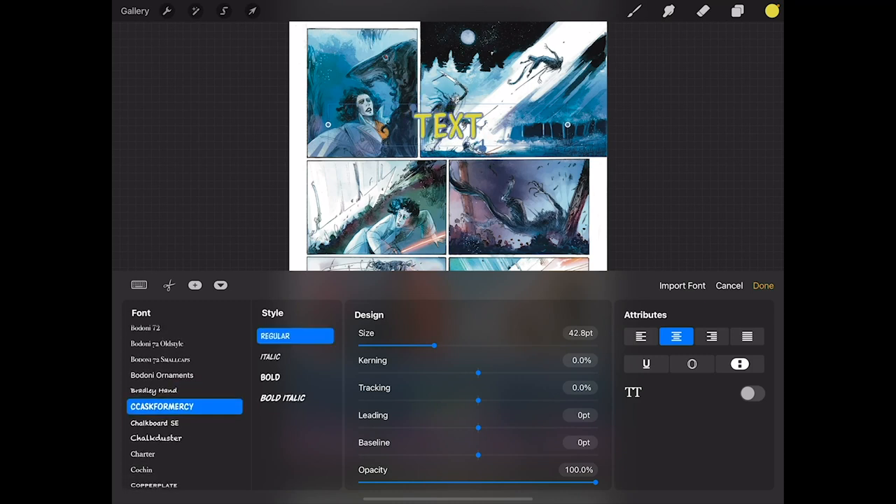
pyautogui.click(294, 377)
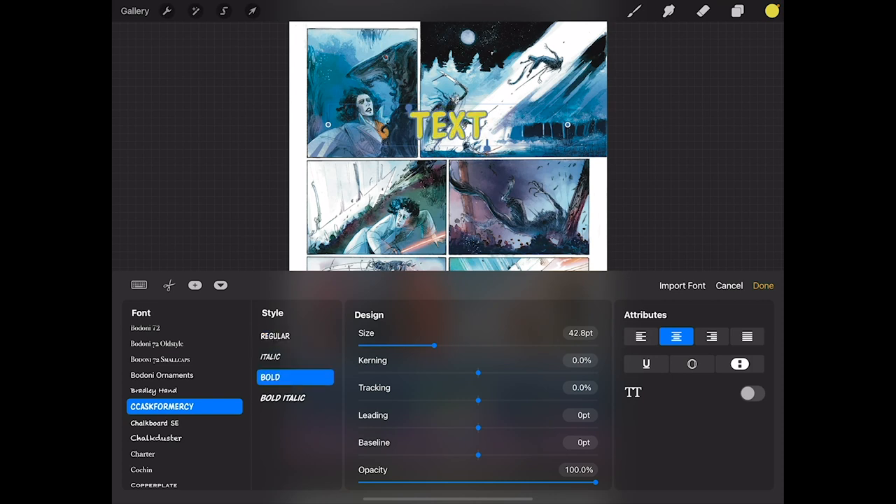
pyautogui.click(294, 398)
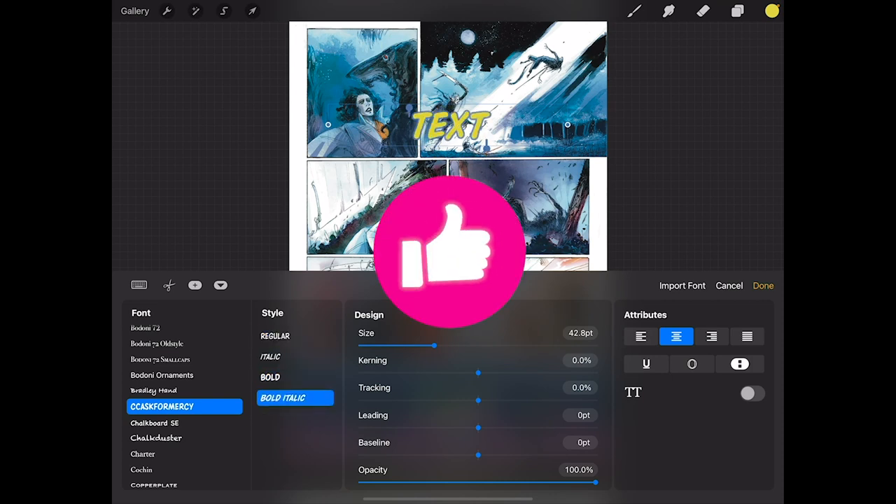